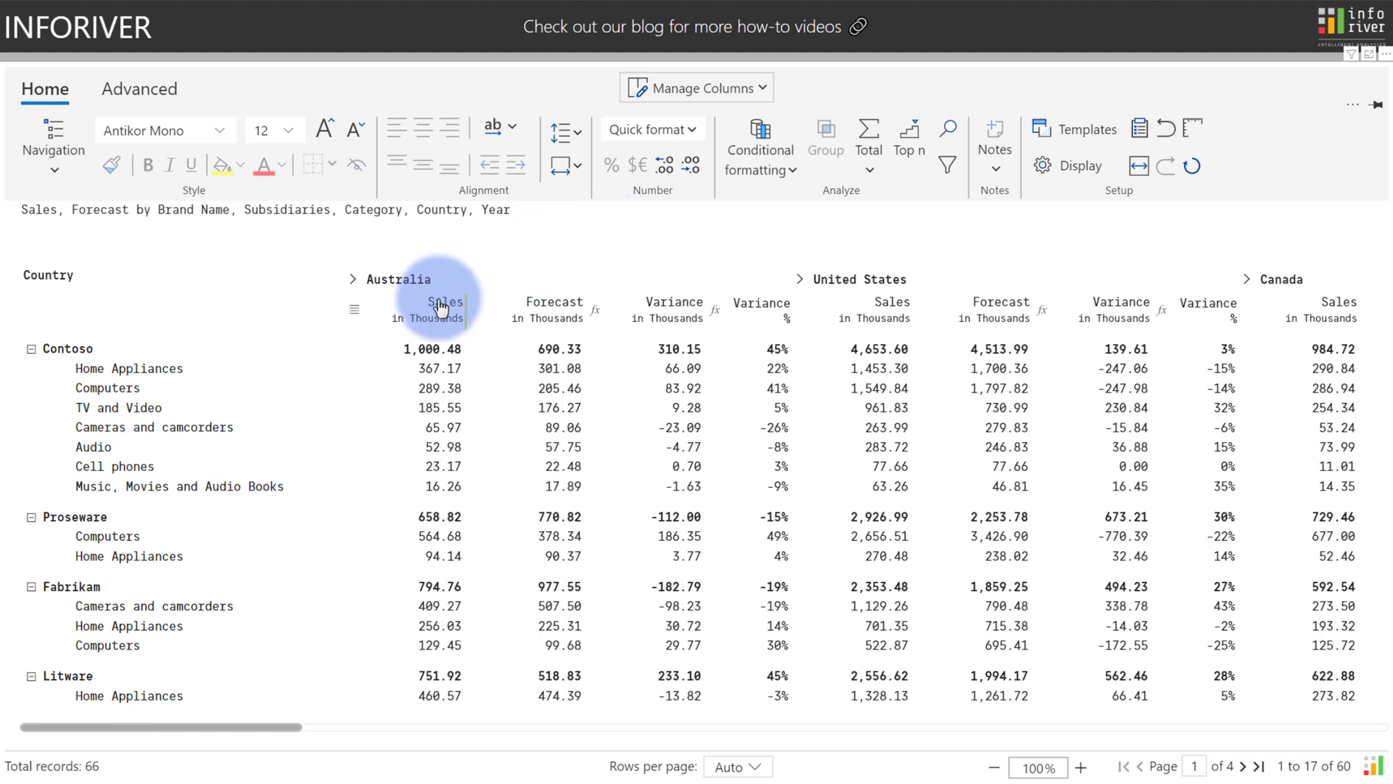
- Select the Australia Sales column and start a Sequential colour scale rule on Sales
left_click(439, 302)
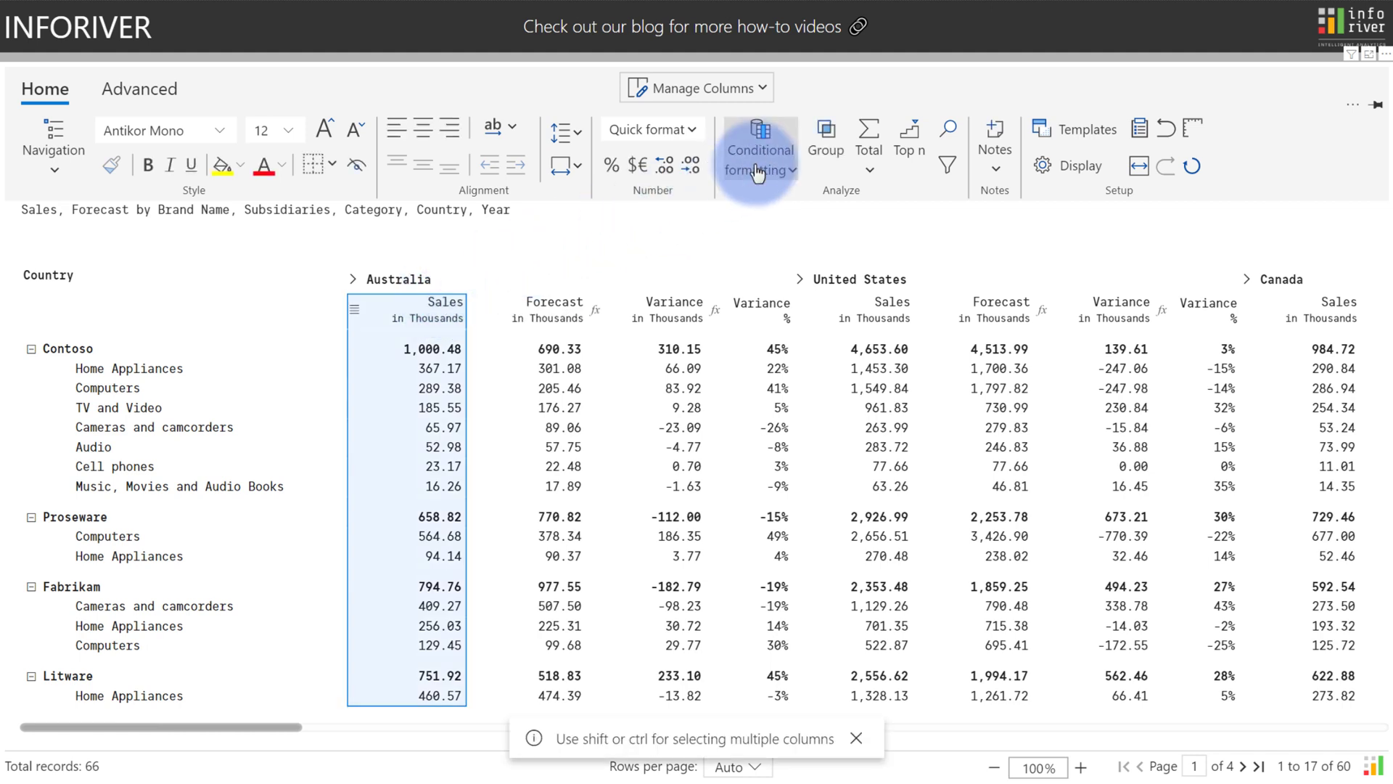
left_click(759, 148)
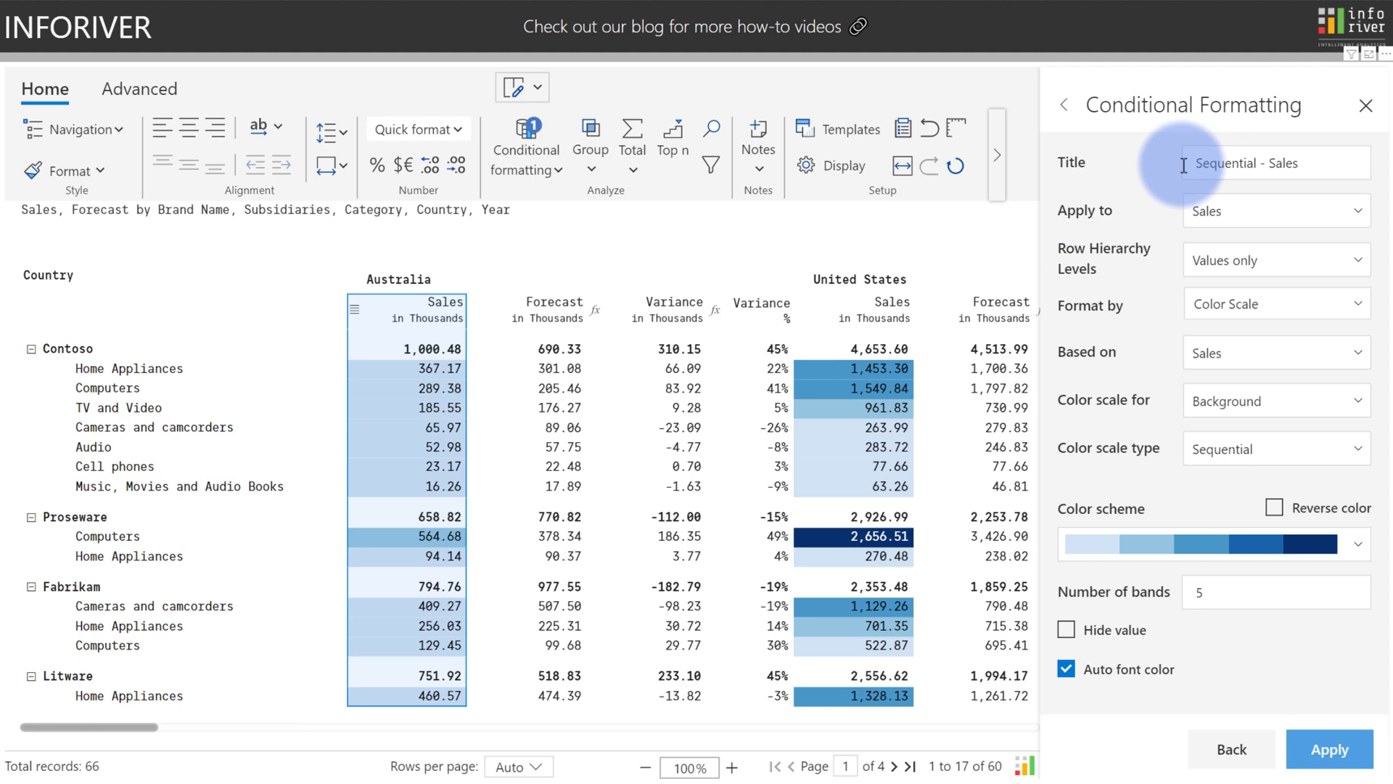
left_click(1274, 210)
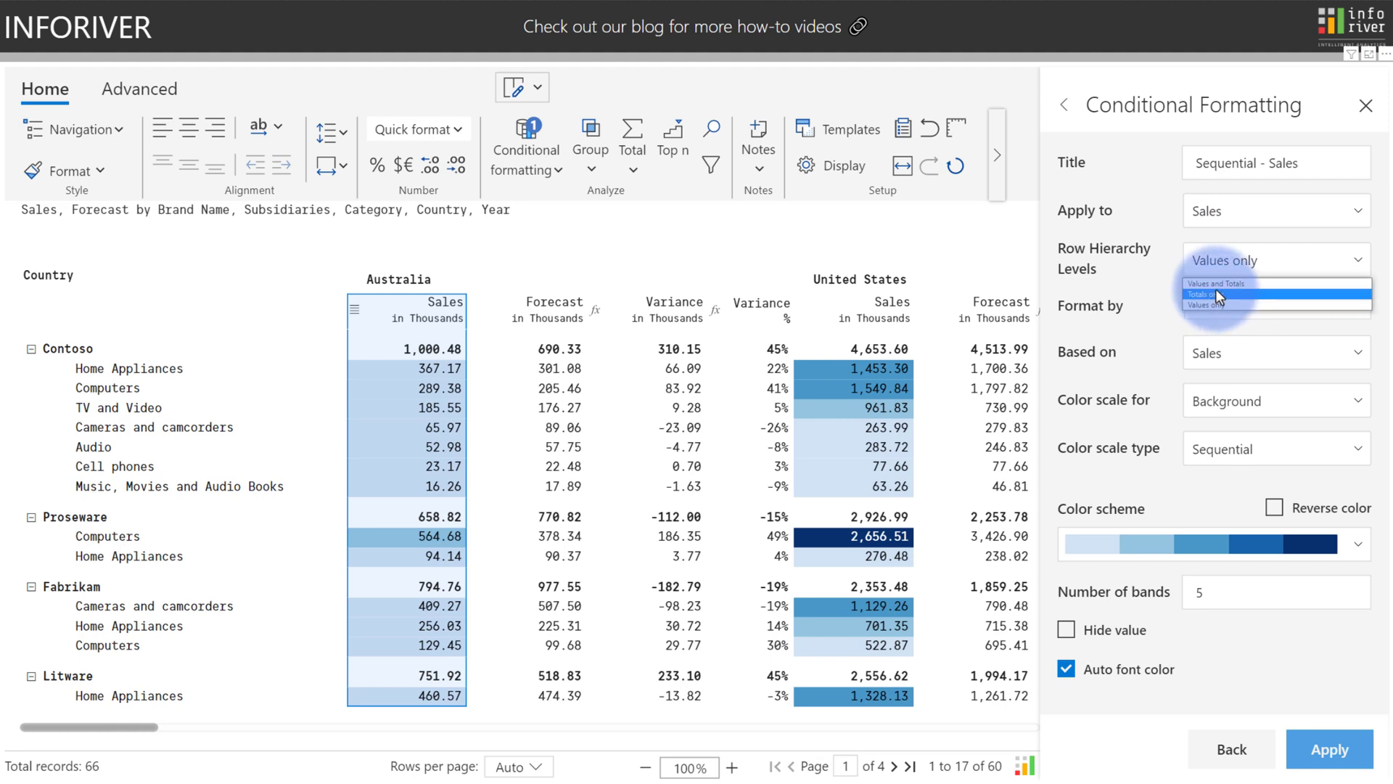
left_click(1275, 305)
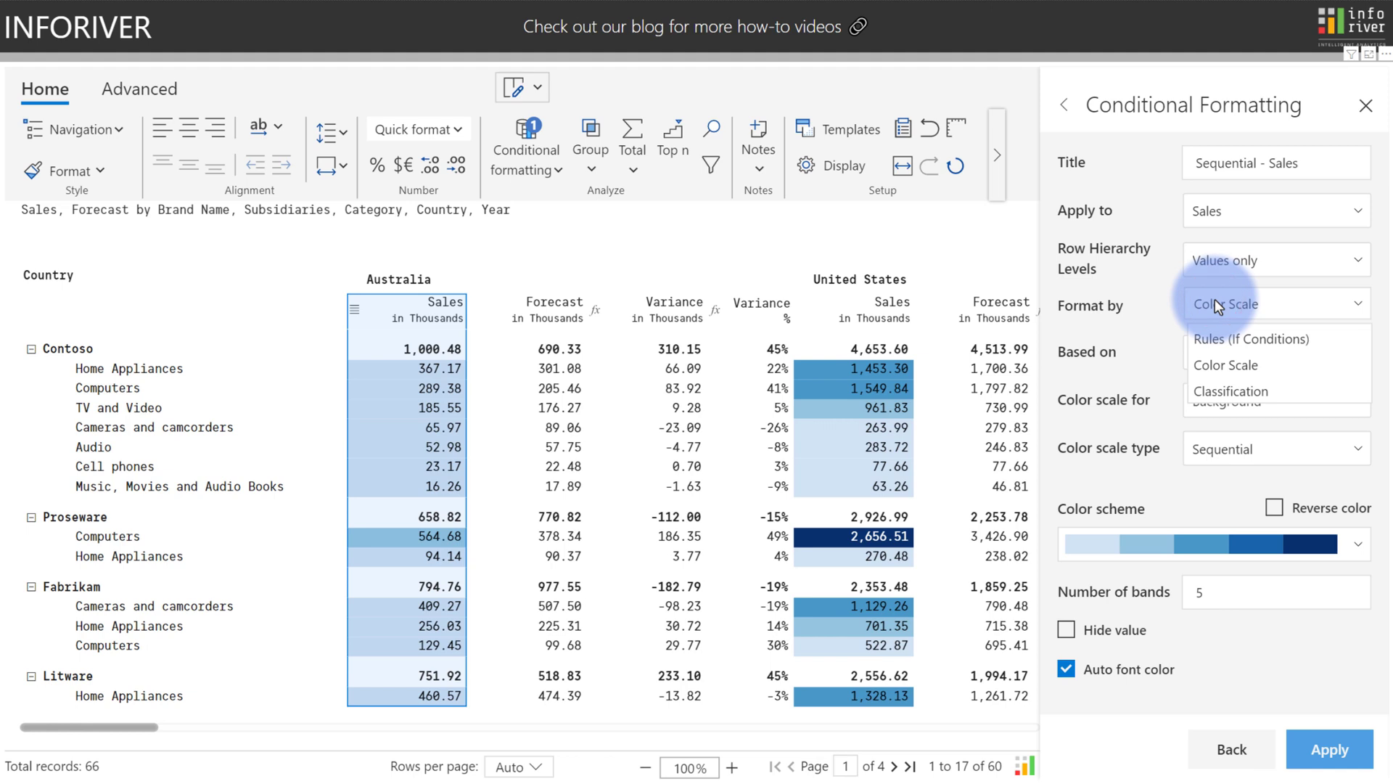
left_click(1275, 352)
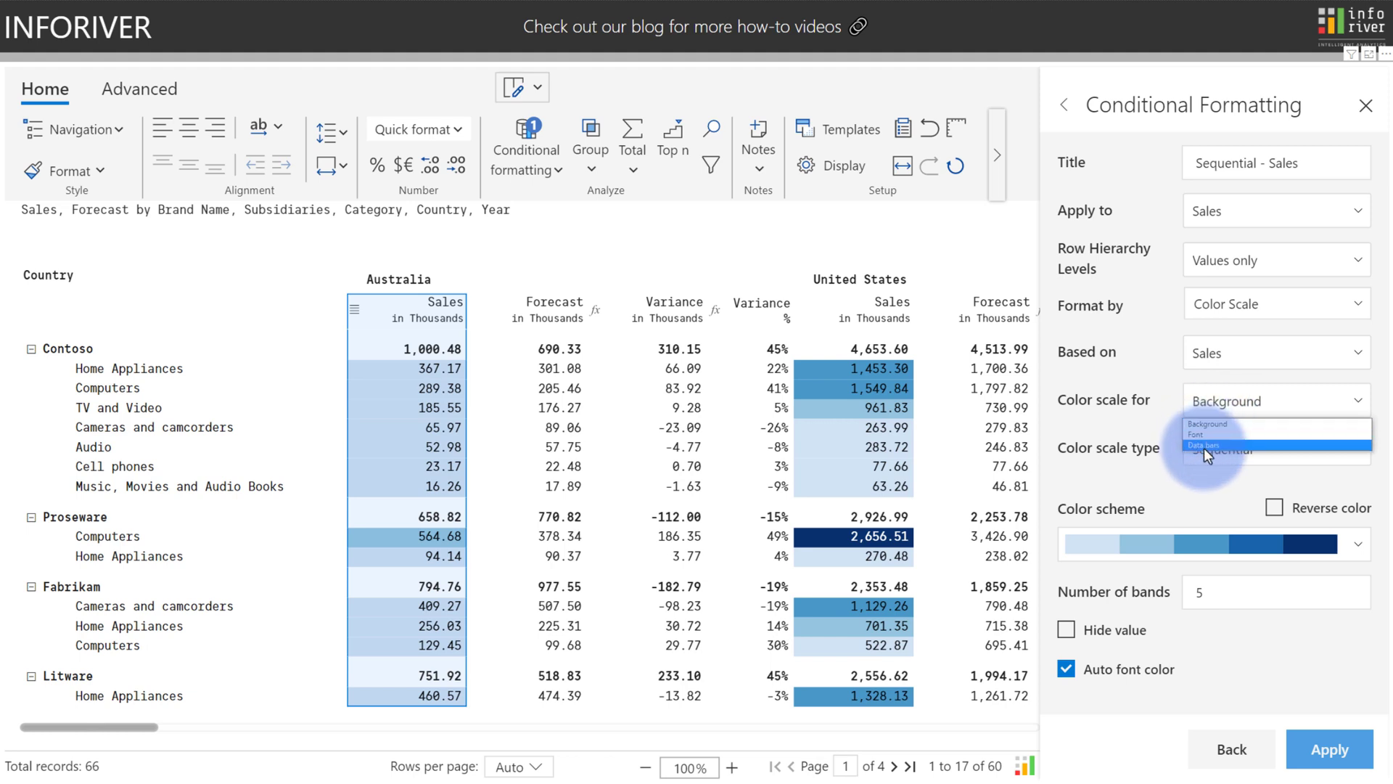
left_click(1274, 447)
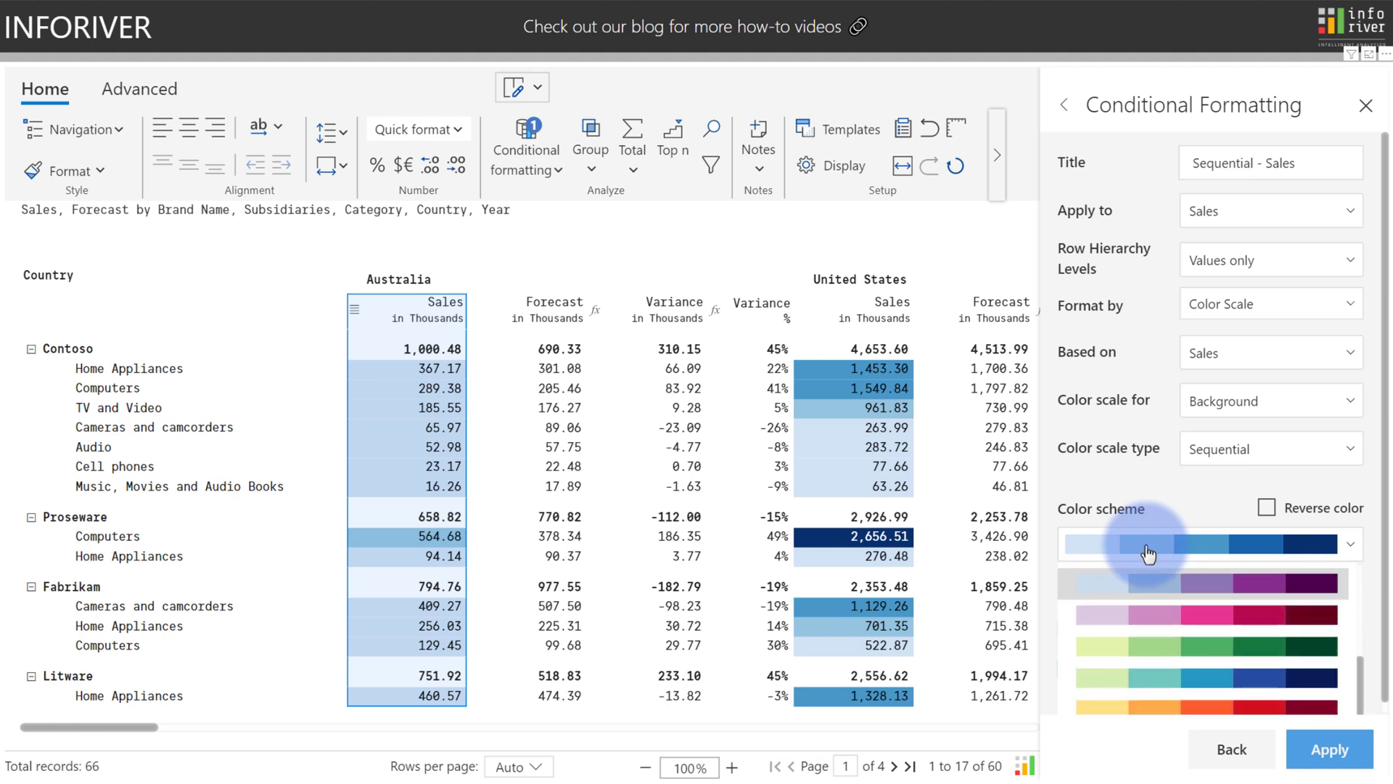
mouse_move(1239, 533)
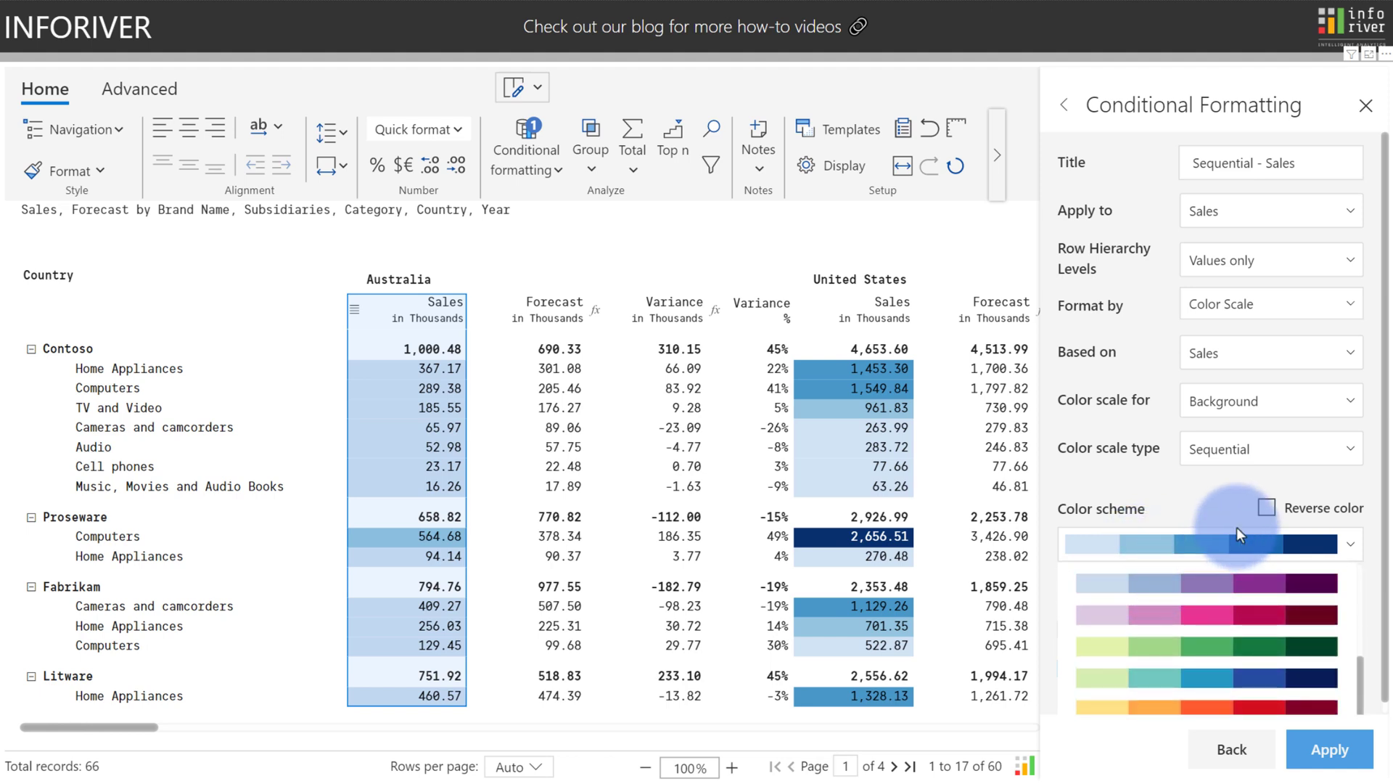
- Apply the 10-band blue Sales scale with automatic font colour re-enabled
left_click(1264, 507)
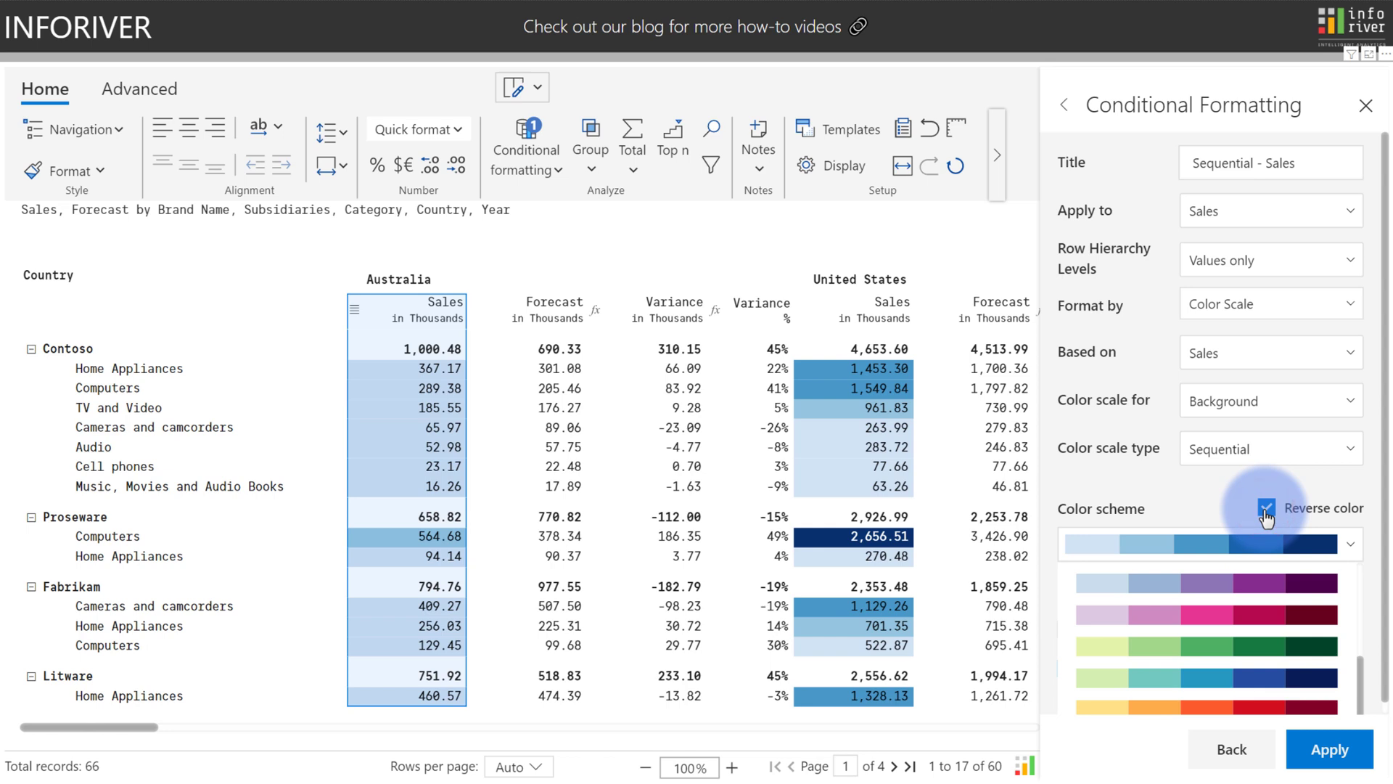
left_click(1265, 507)
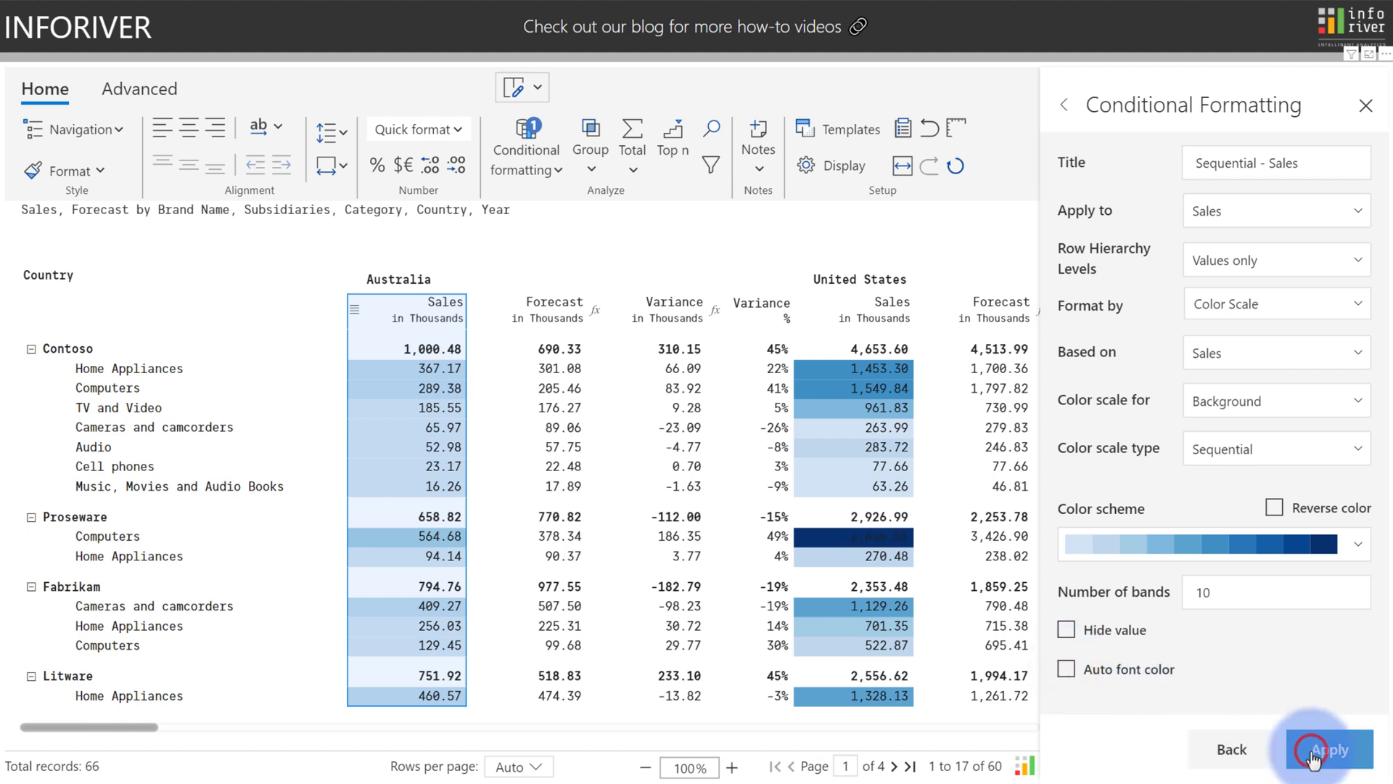
left_click(1330, 749)
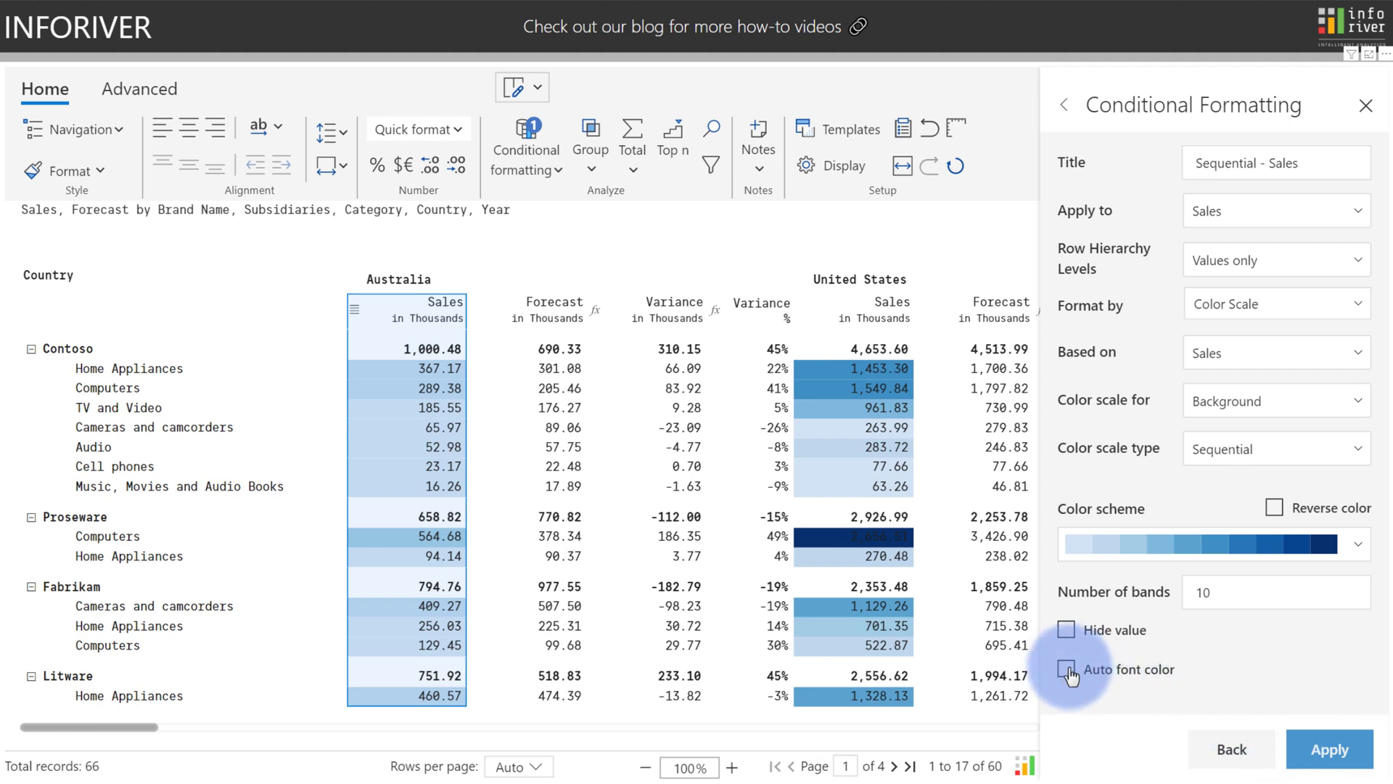
left_click(1067, 669)
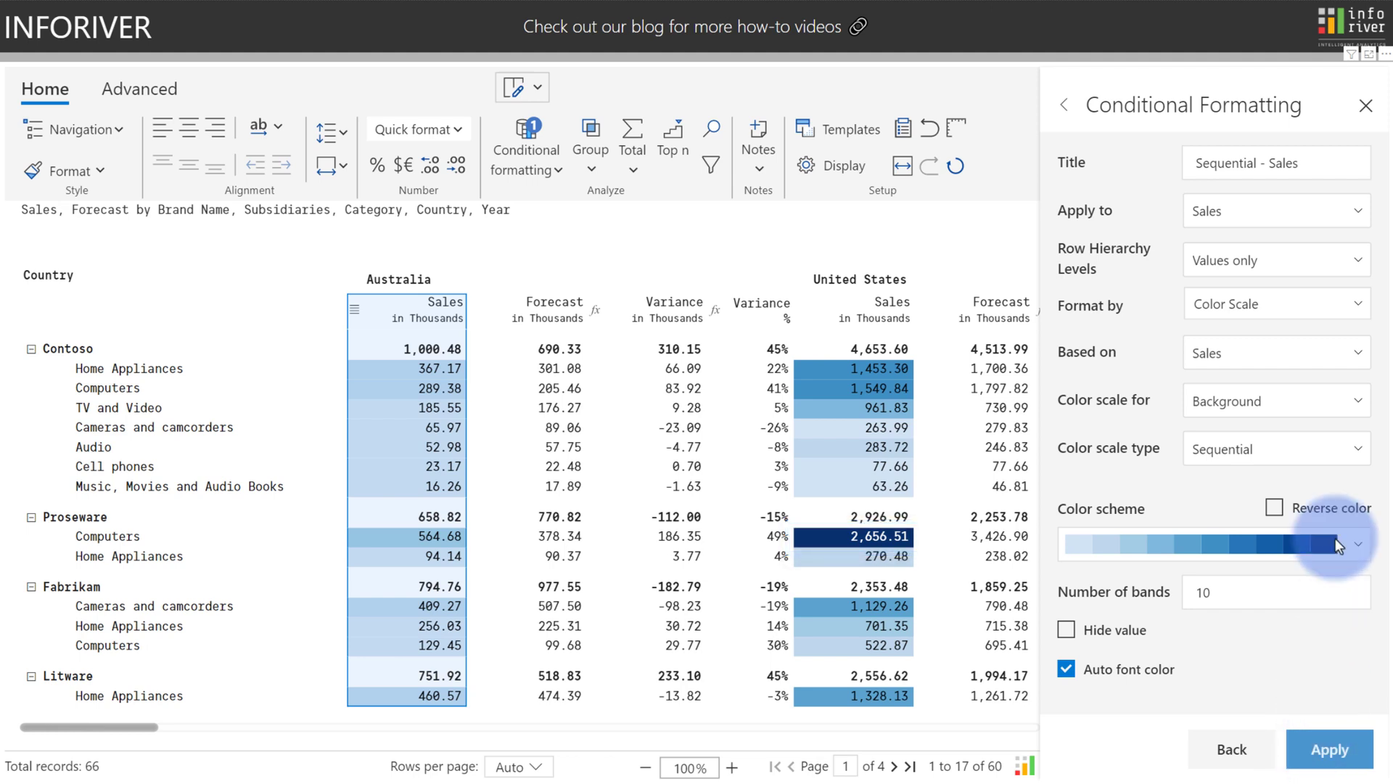
left_click(1366, 105)
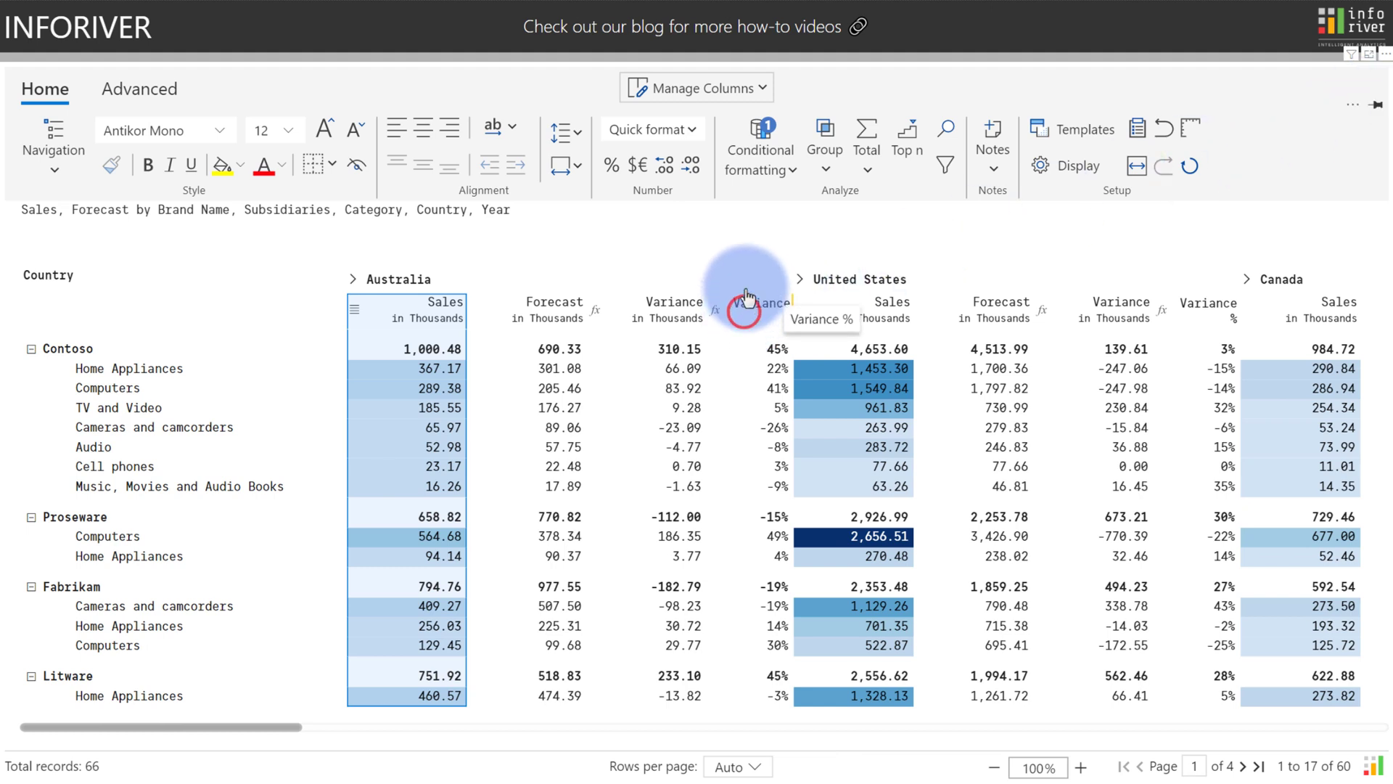
- Add a Diverging rule on Variance %, then try Qualitative scale type with a multicolour scheme
left_click(760, 147)
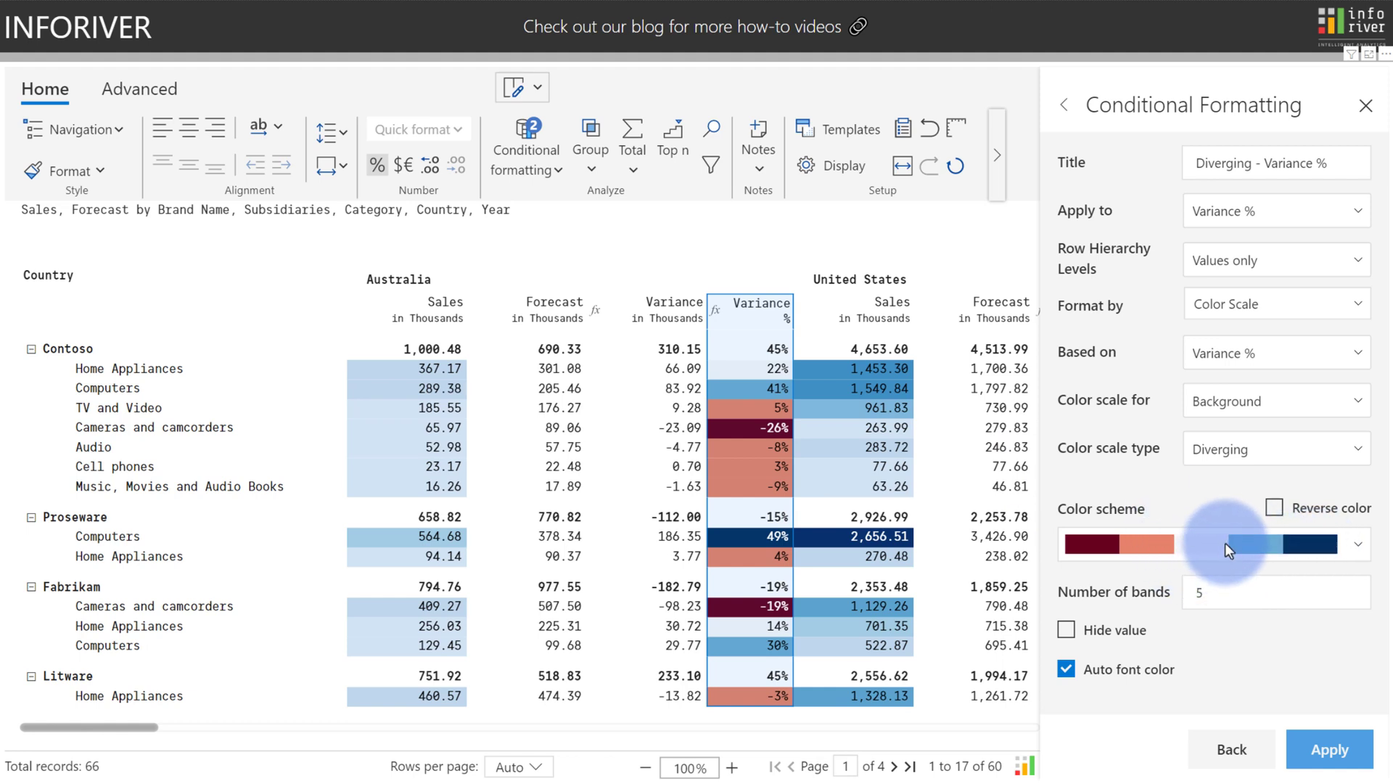
mouse_move(1232, 566)
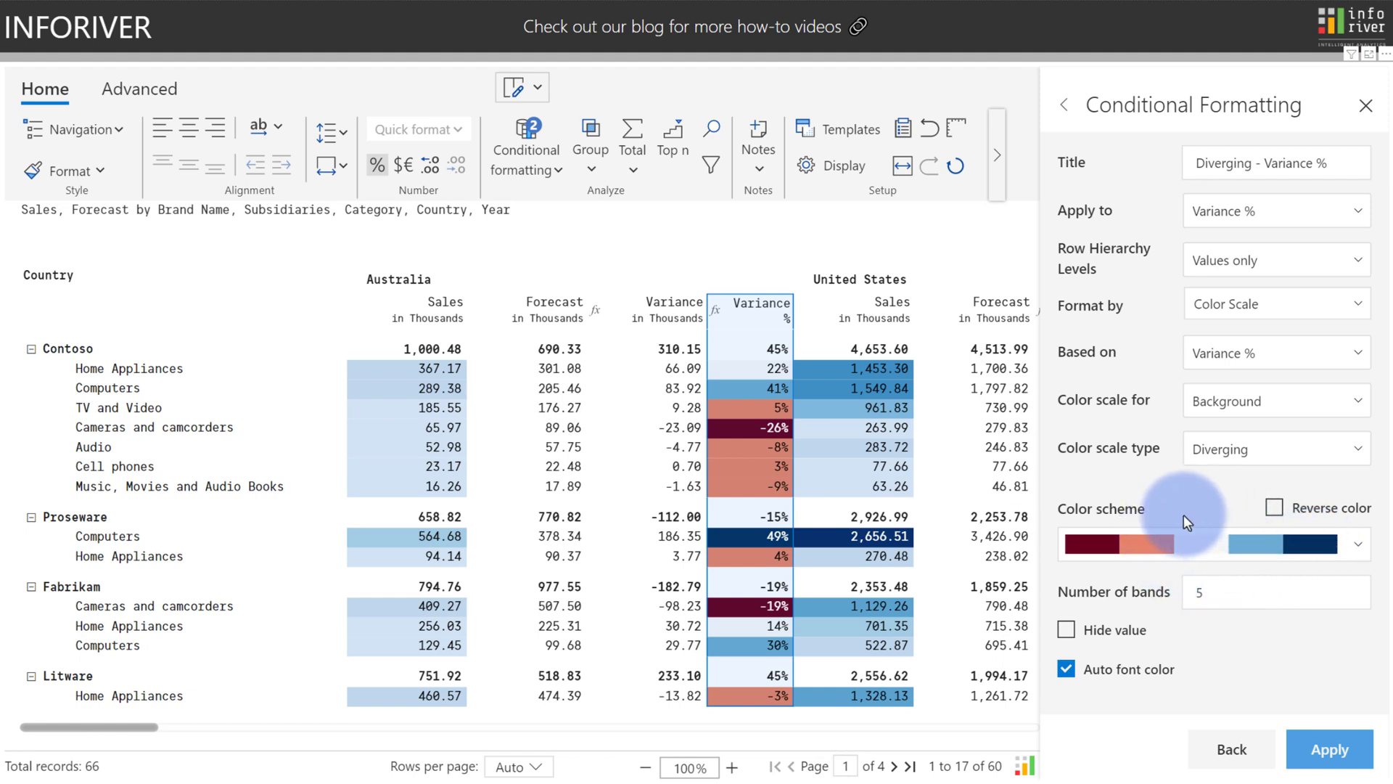
mouse_move(1189, 522)
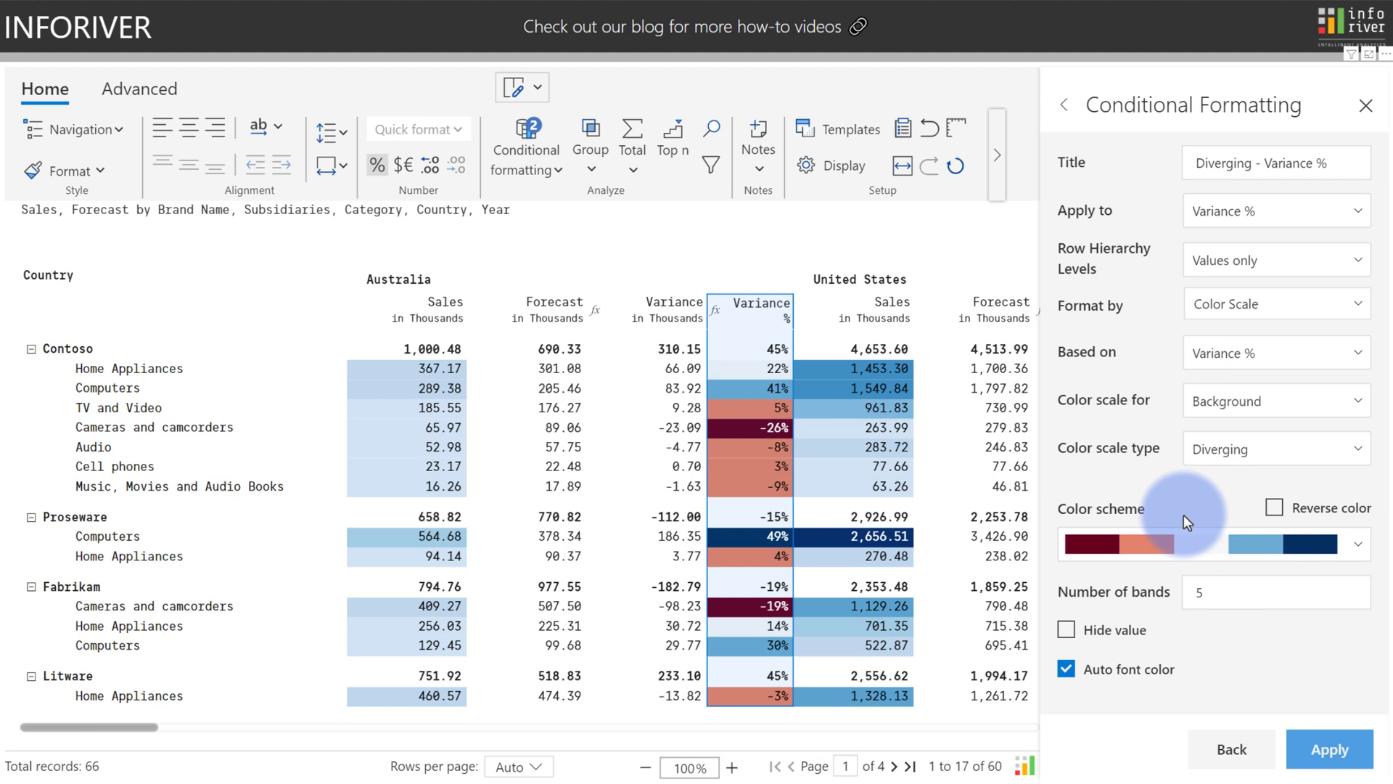
left_click(1274, 447)
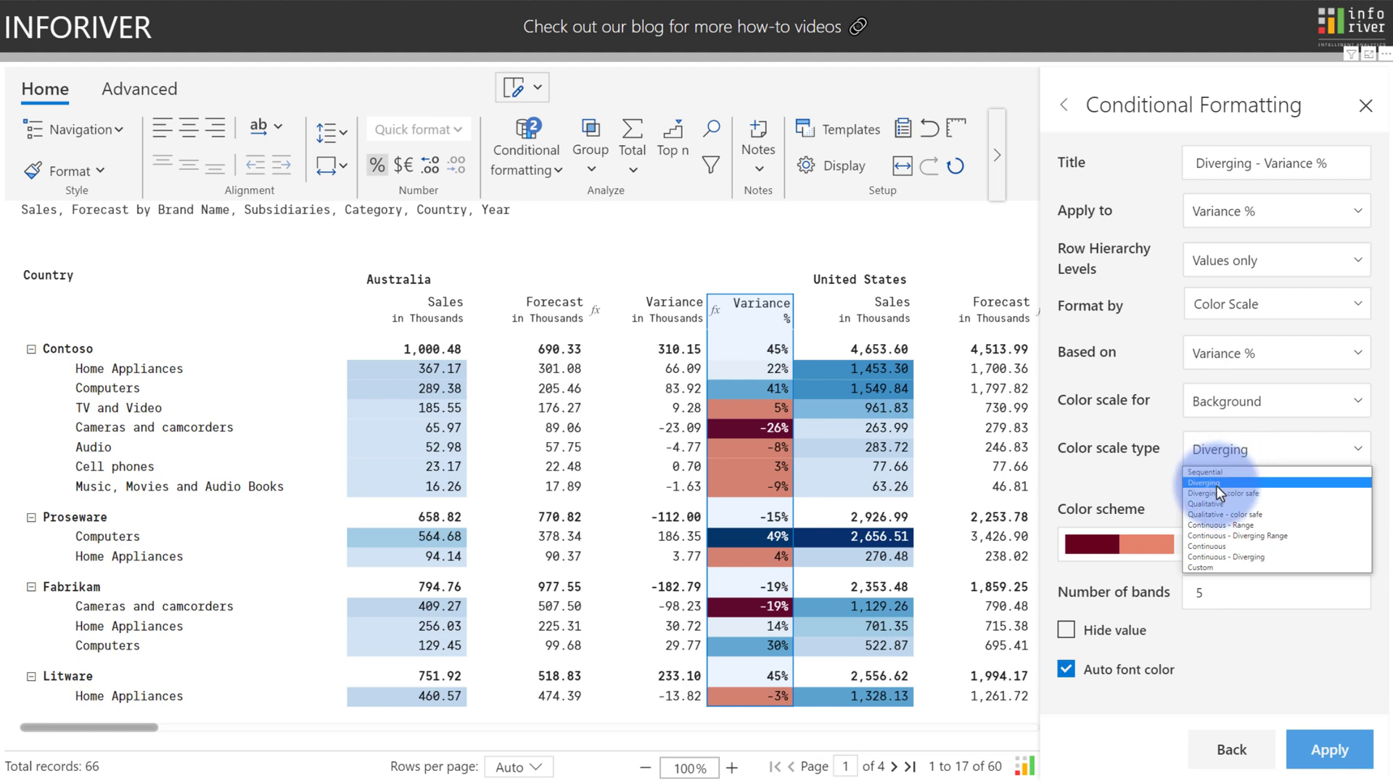
mouse_move(1218, 502)
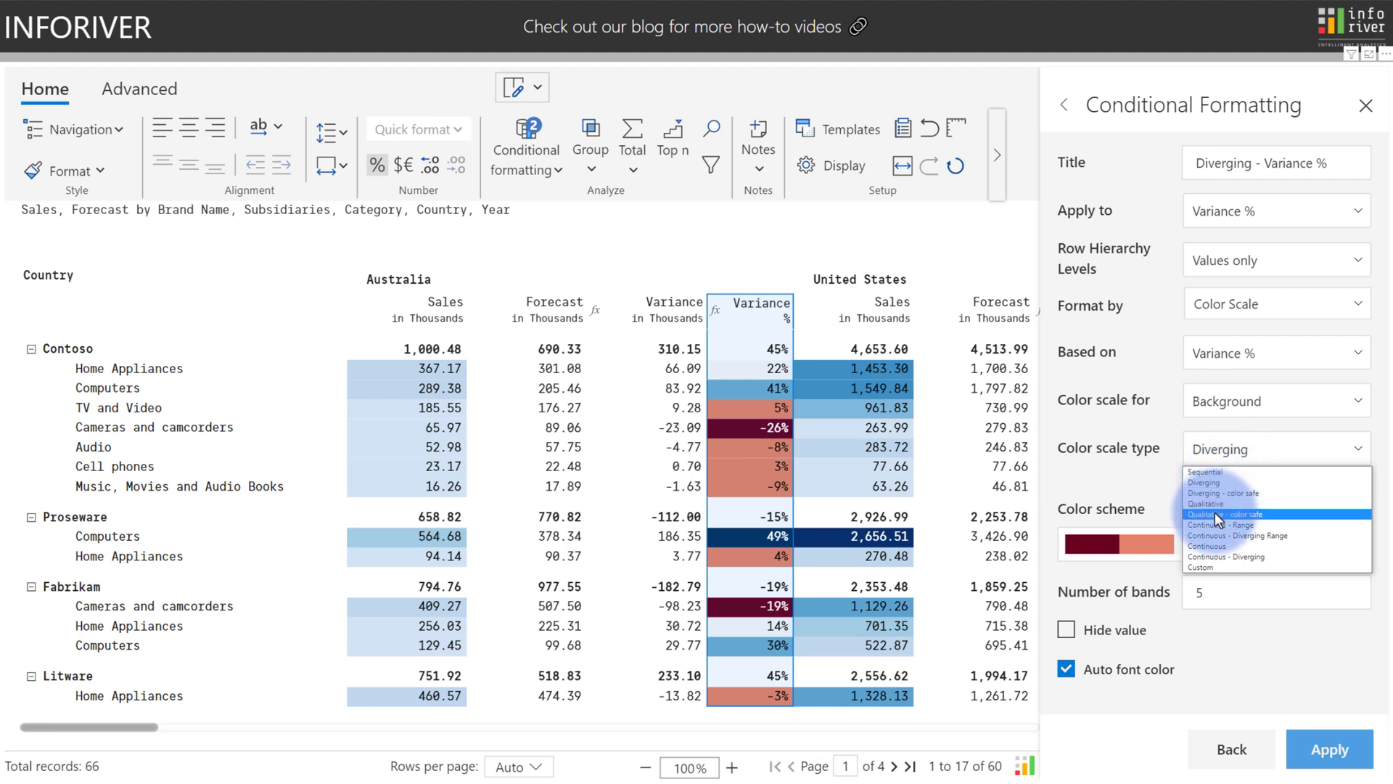
mouse_move(1227, 514)
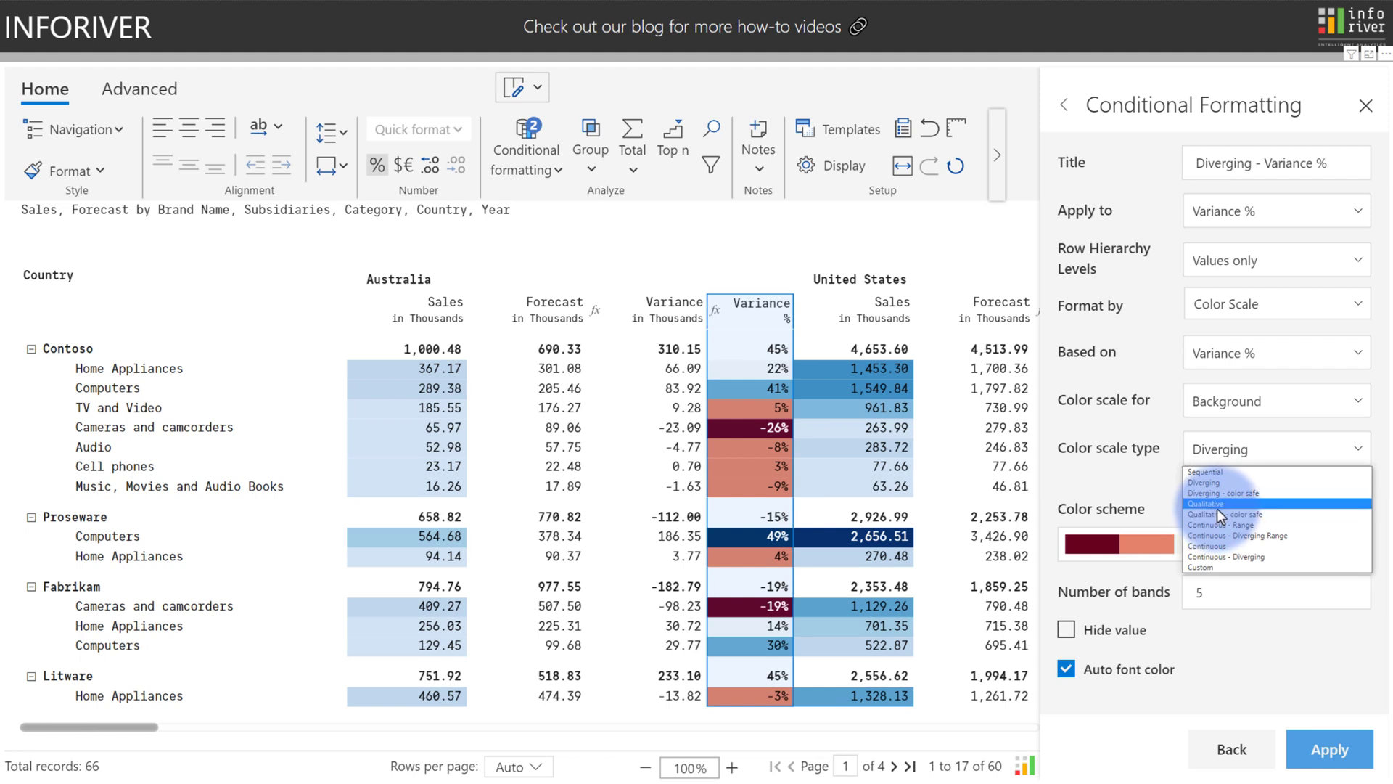
left_click(1206, 503)
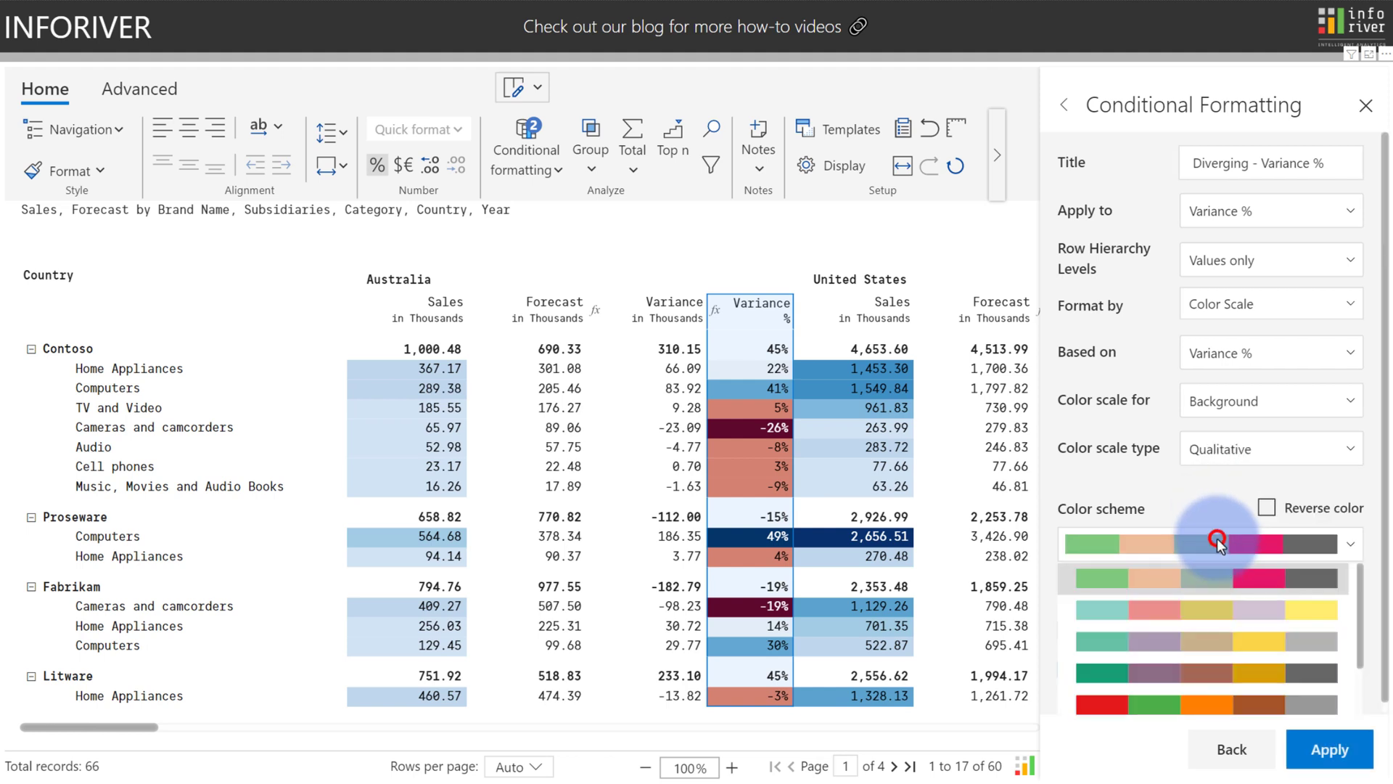
left_click(1213, 543)
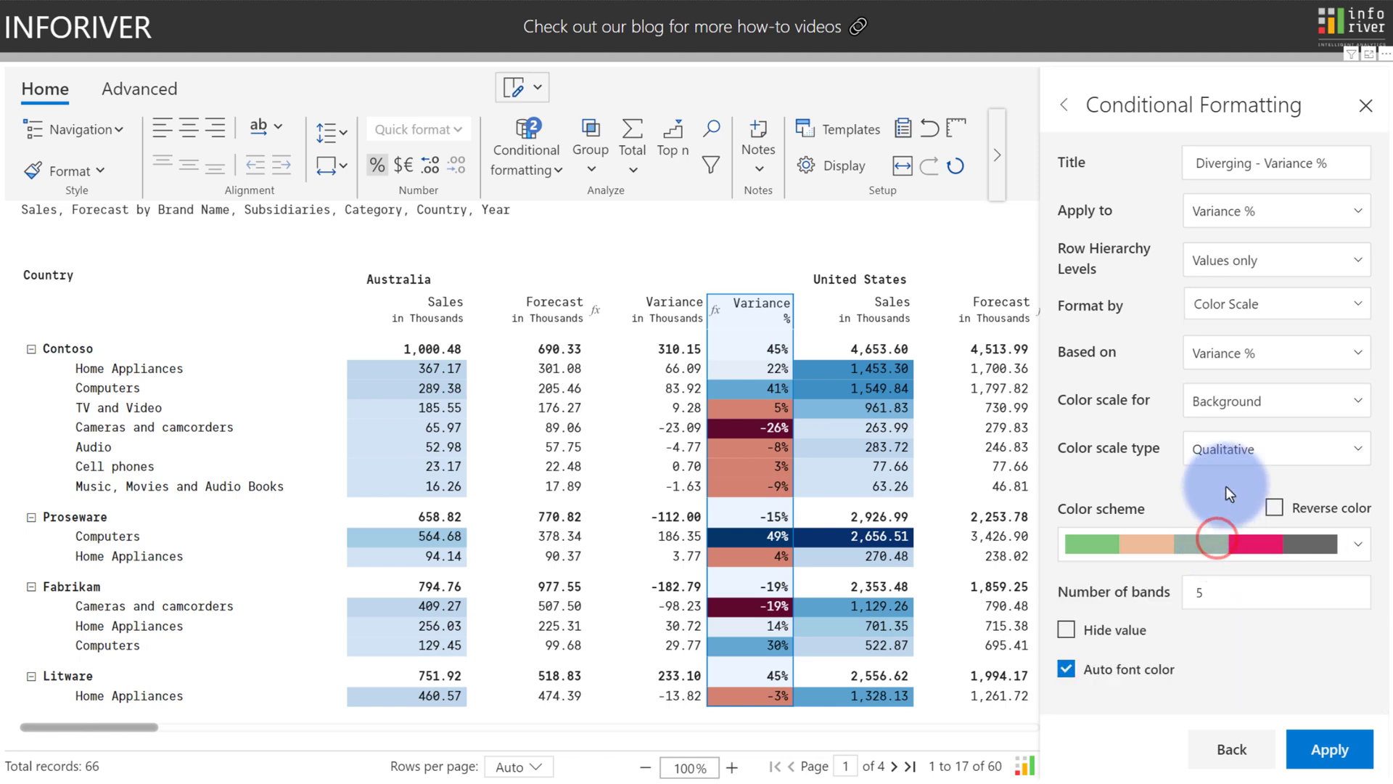
left_click(1275, 447)
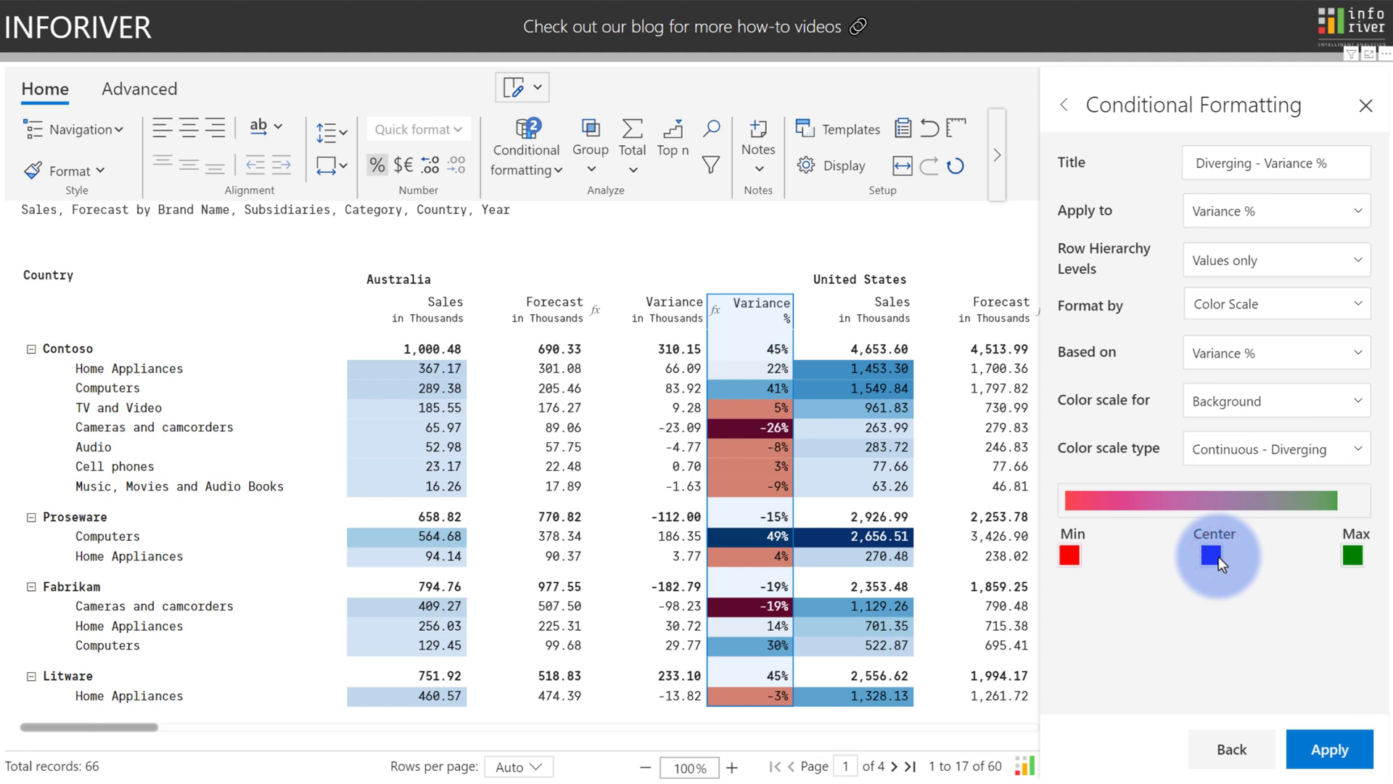
mouse_move(1204, 565)
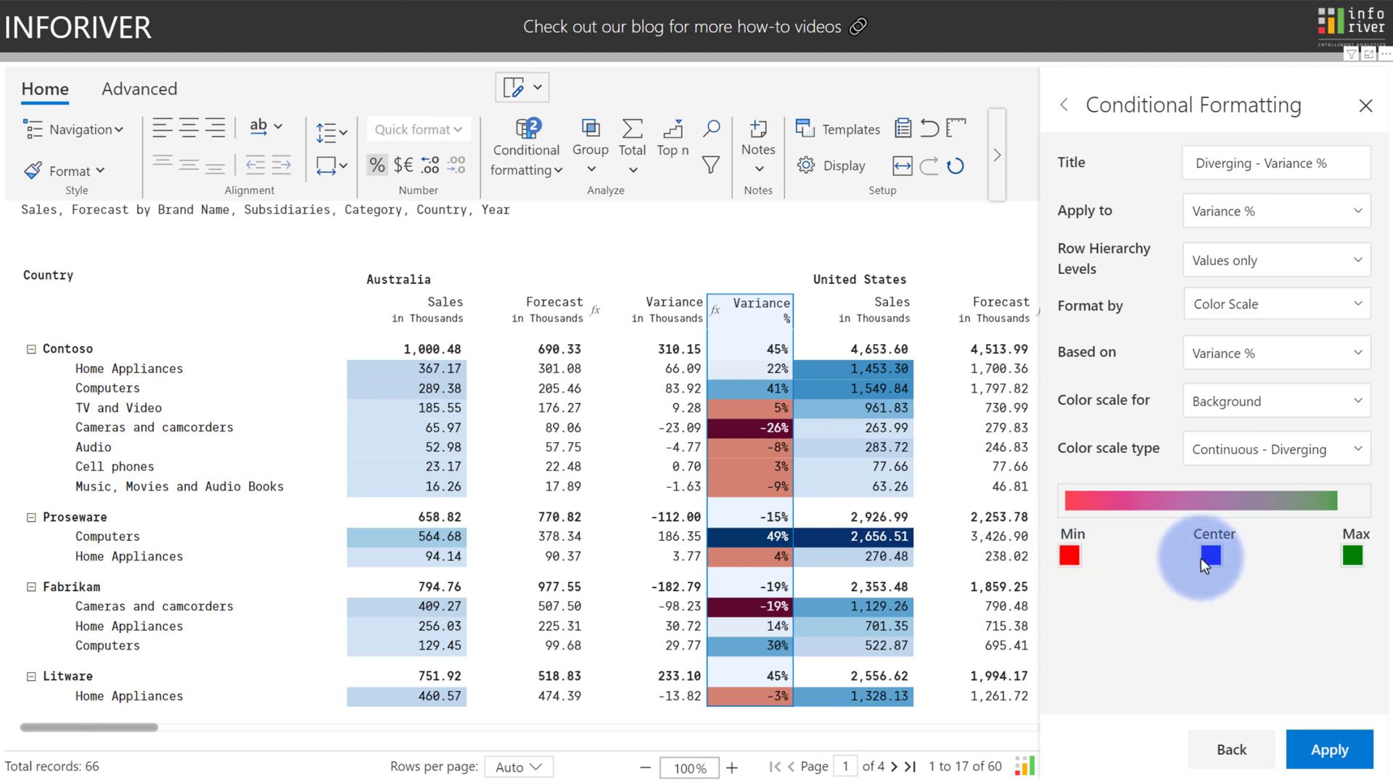
mouse_move(1351, 557)
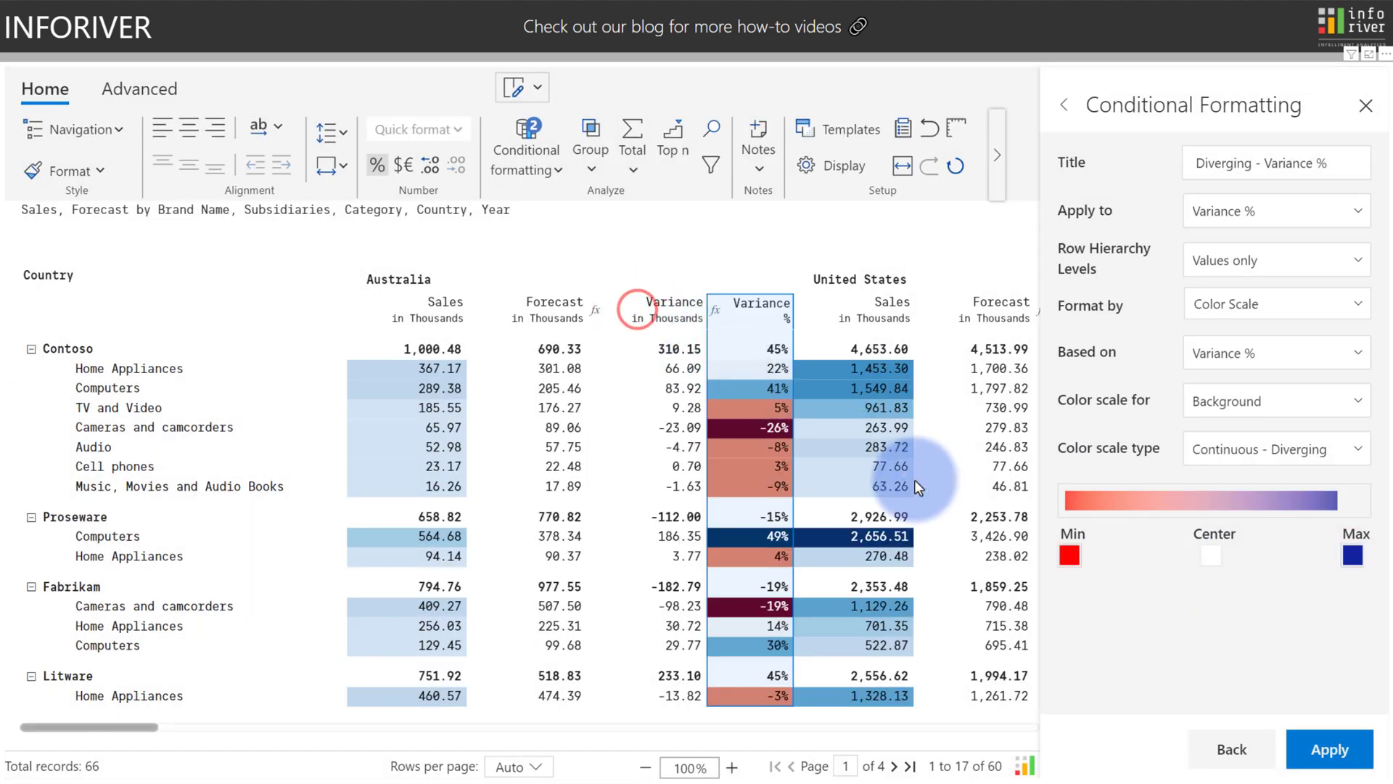
- Apply the Continuous - Diverging scale with a white centre and dark blue maximum
left_click(1330, 749)
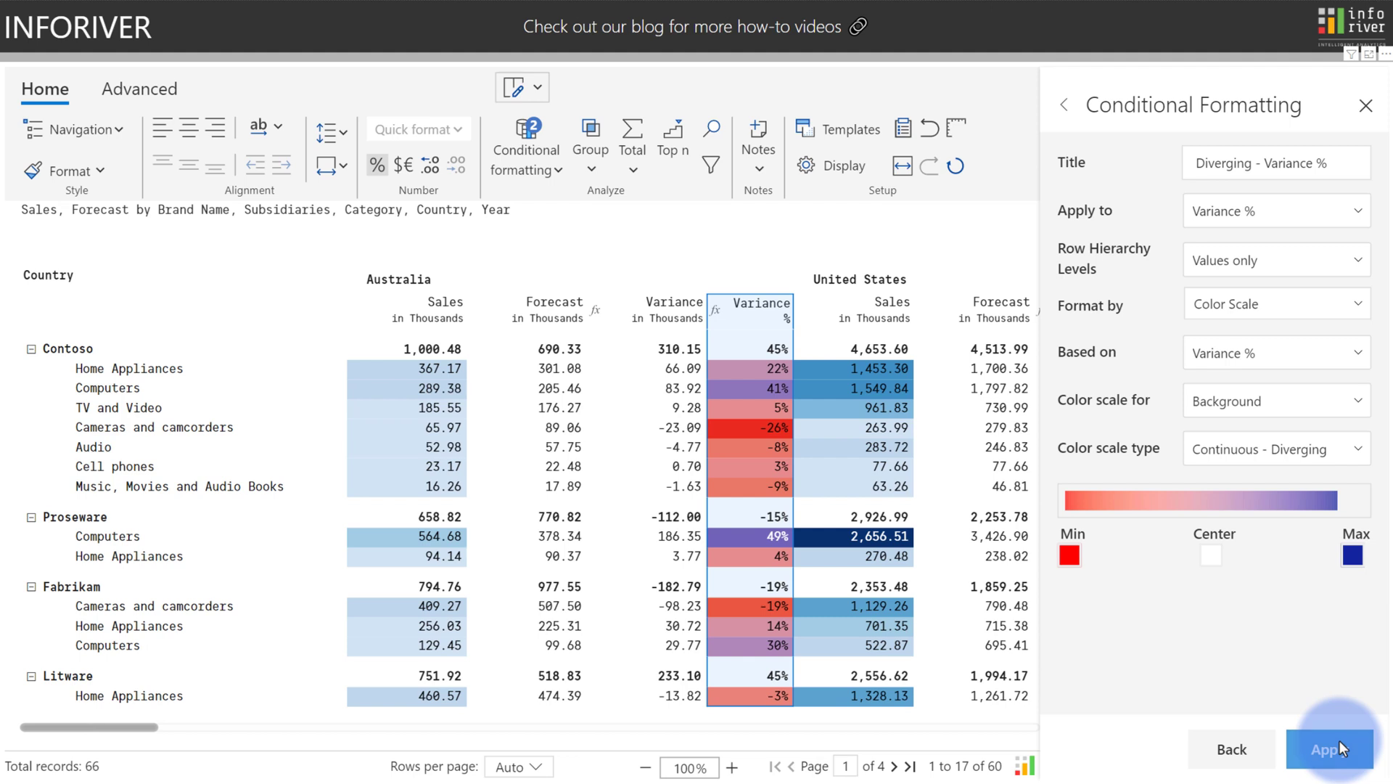
left_click(1275, 448)
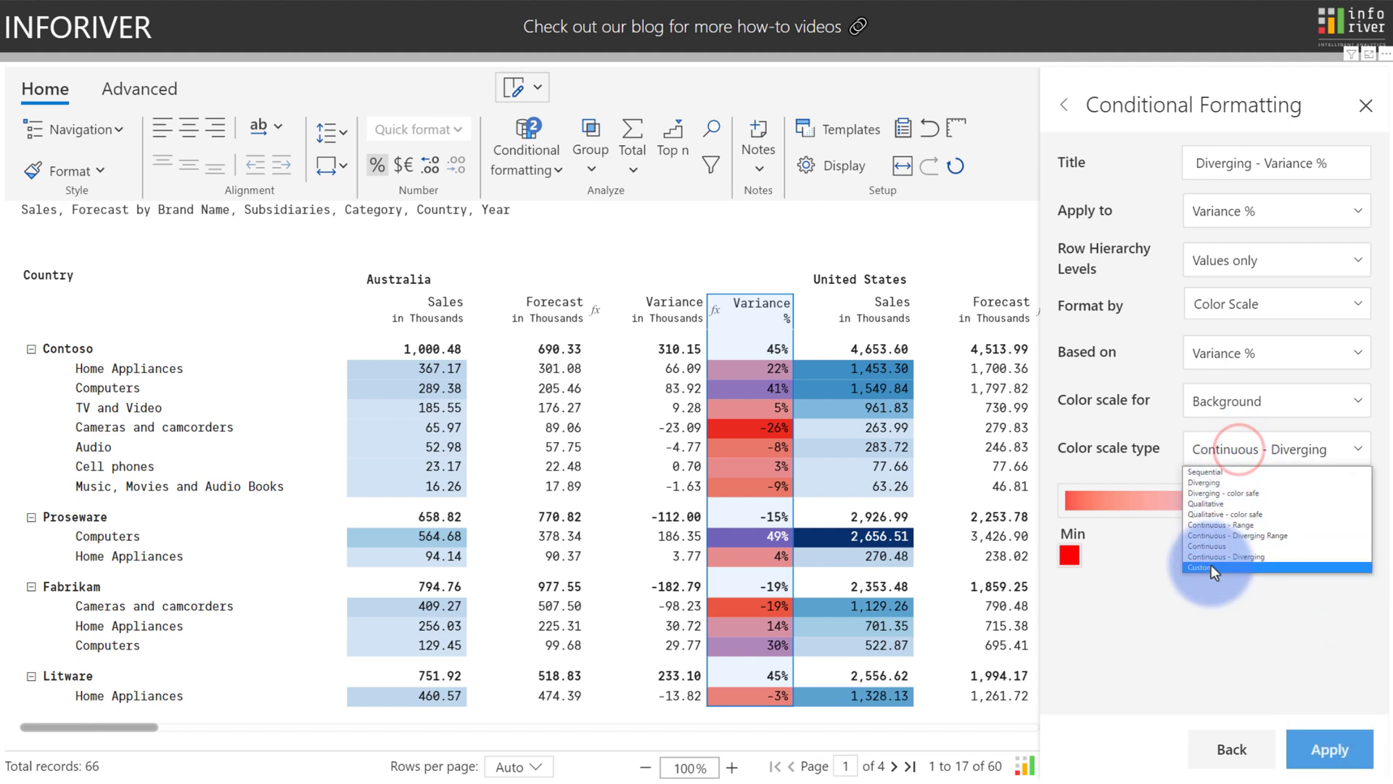
- Switch to Custom ranges: -43 to 5 orange, 5 to 52 yellow, 52 to 100 green
left_click(1212, 567)
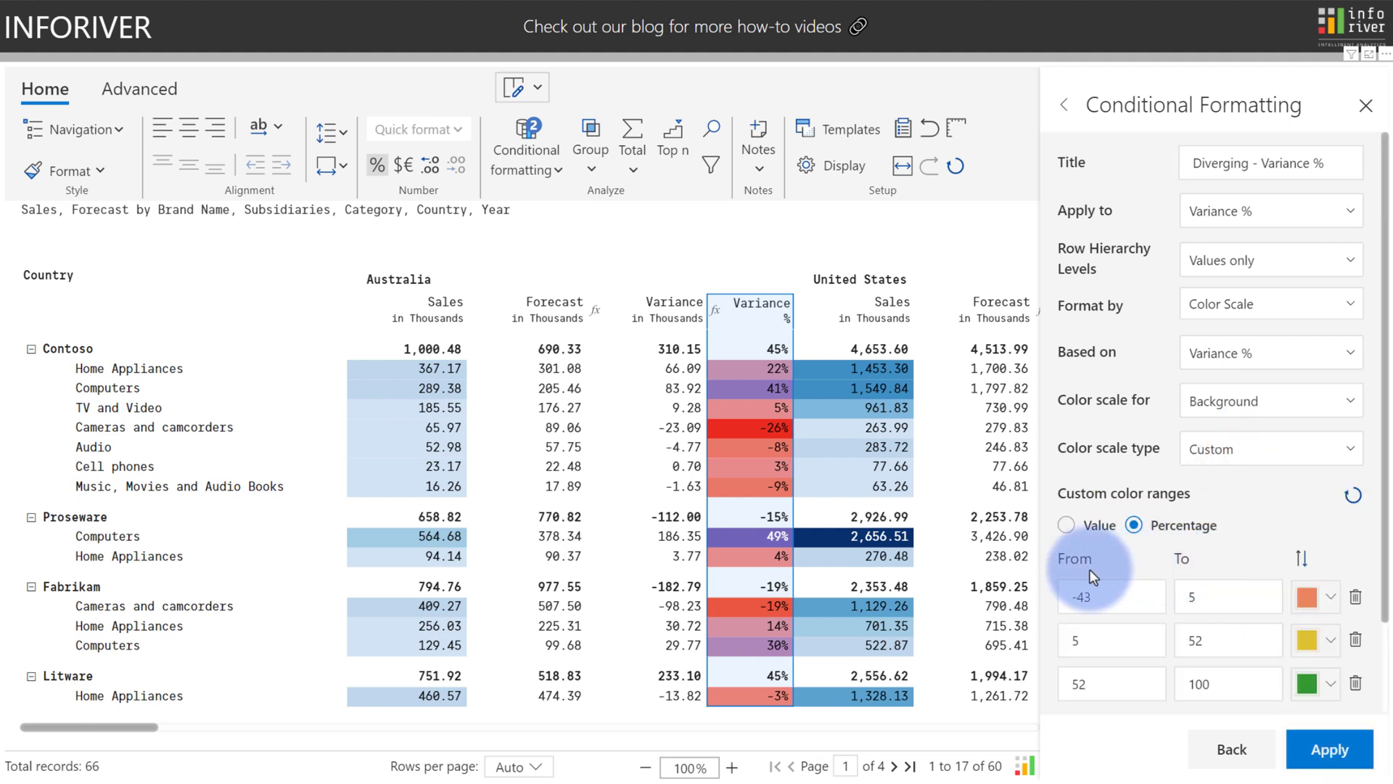
scroll("down", 3)
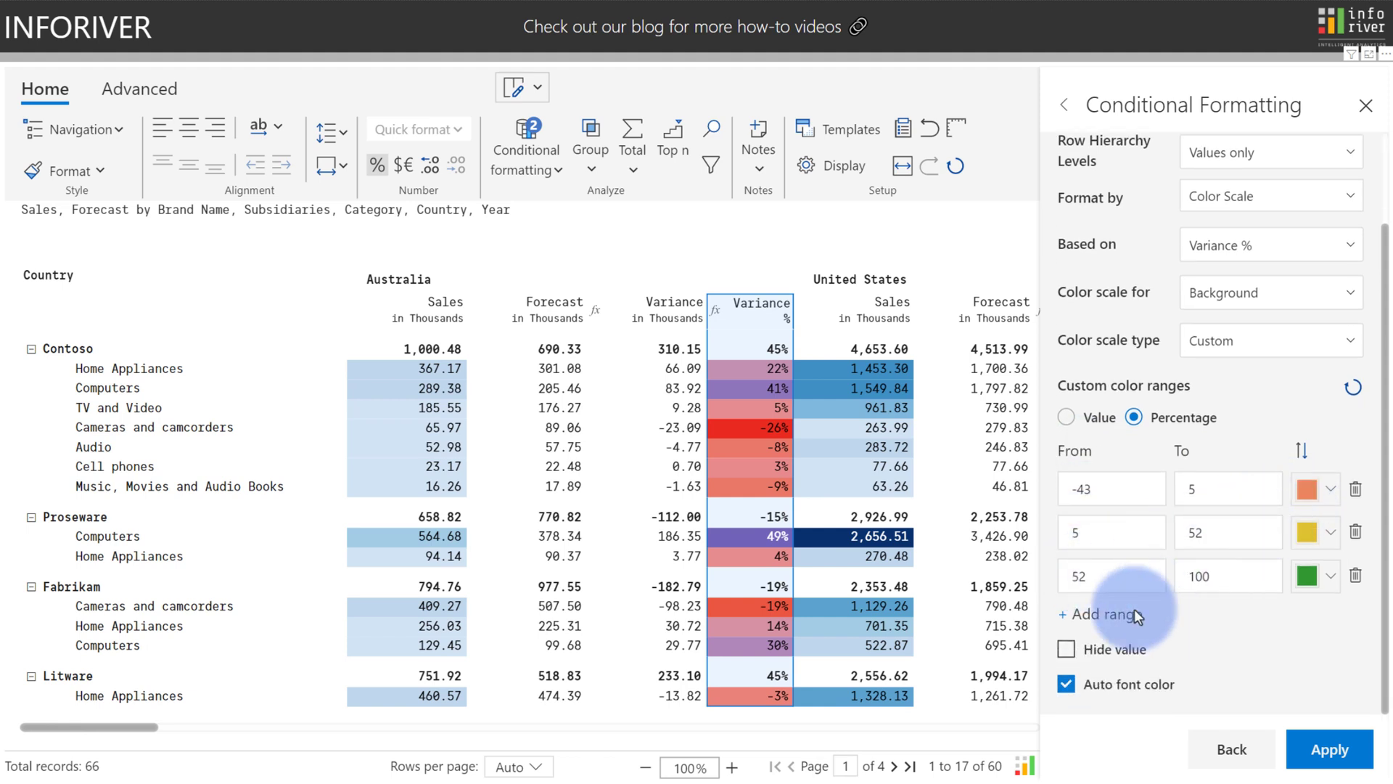
mouse_move(1121, 622)
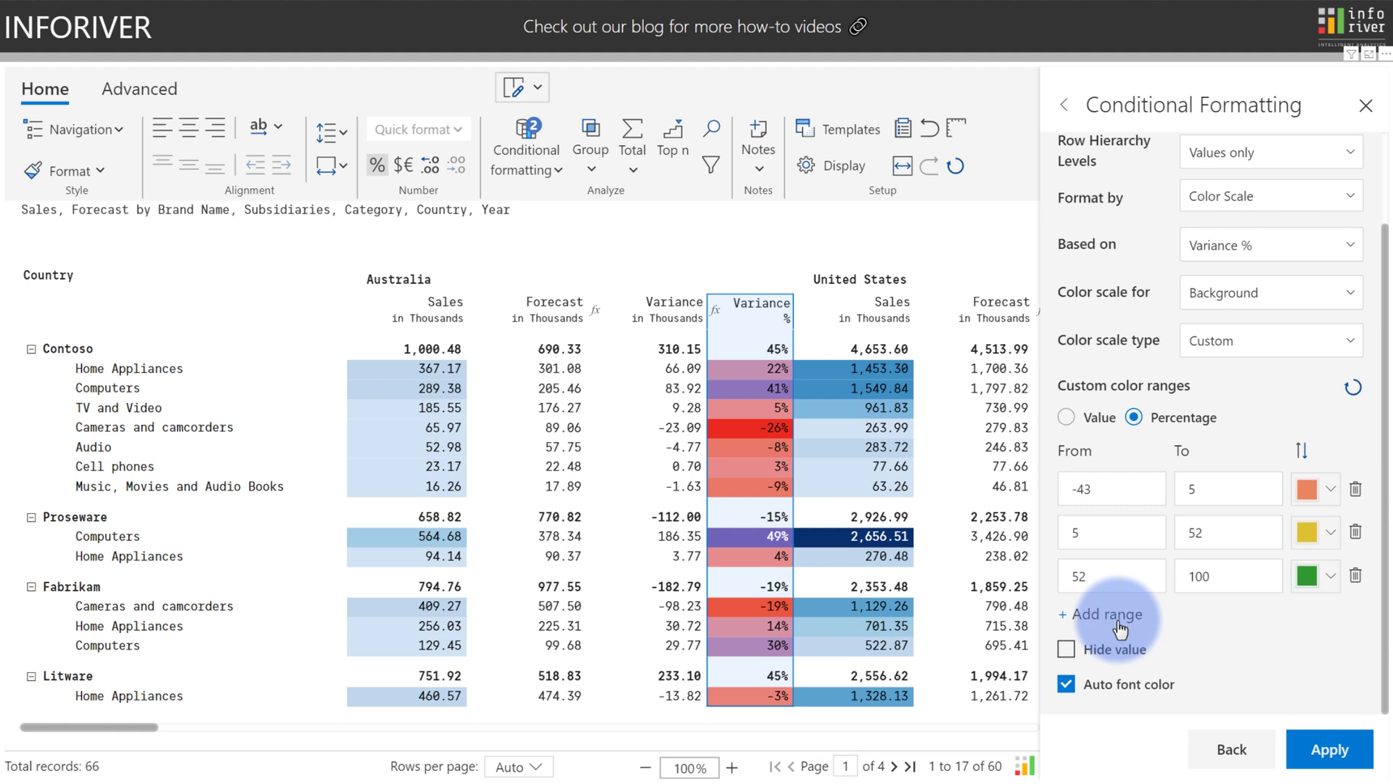